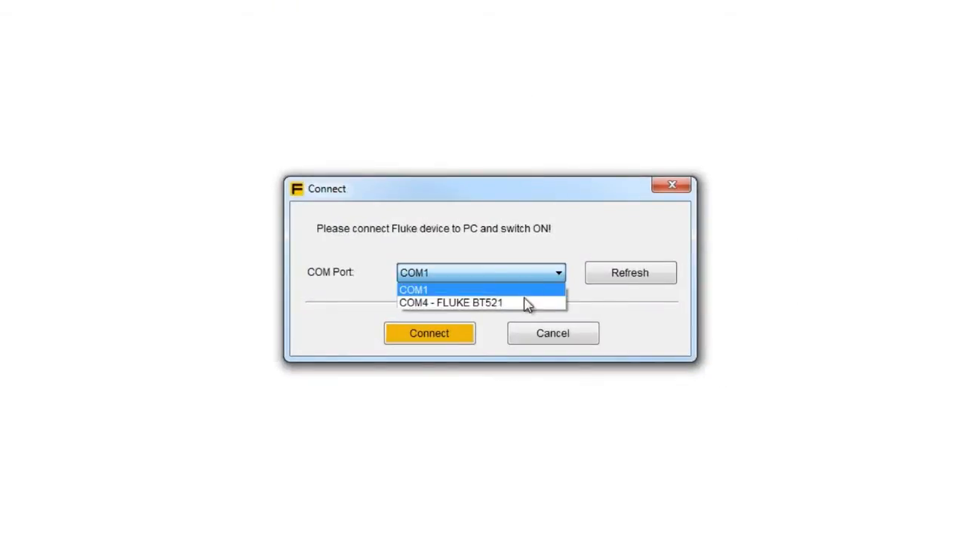
Step: Connect to the FLUKE BT521 analyzer on COM4
left_click(450, 302)
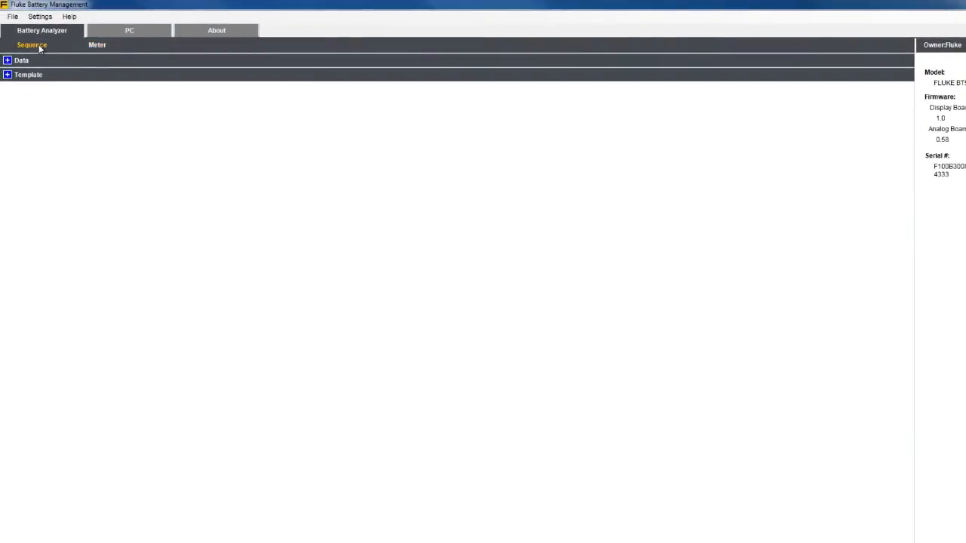
Step: Expand the analyzer's Data section and select a date to list its three profiles
left_click(7, 61)
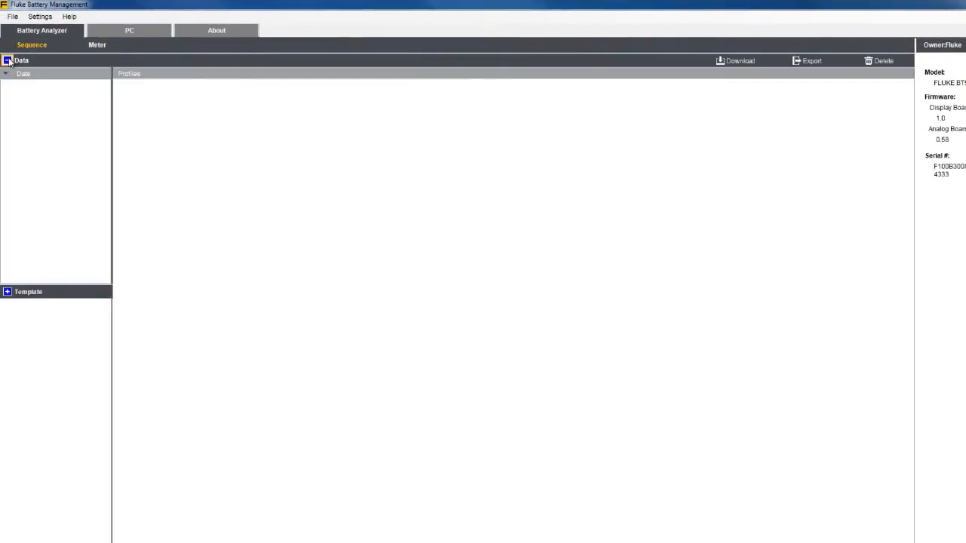
left_click(5, 74)
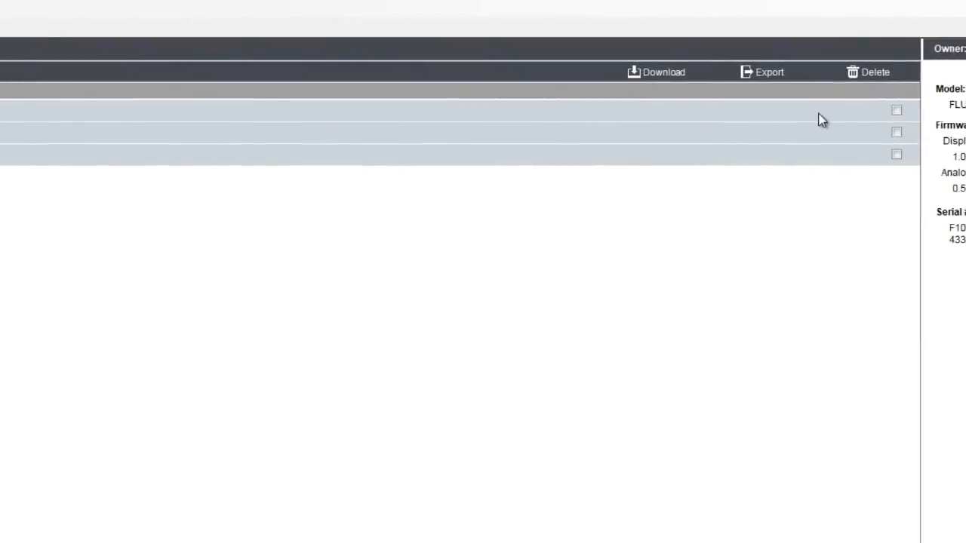
Step: Download the first sequence record to the PC and acknowledge the completion message
left_click(896, 110)
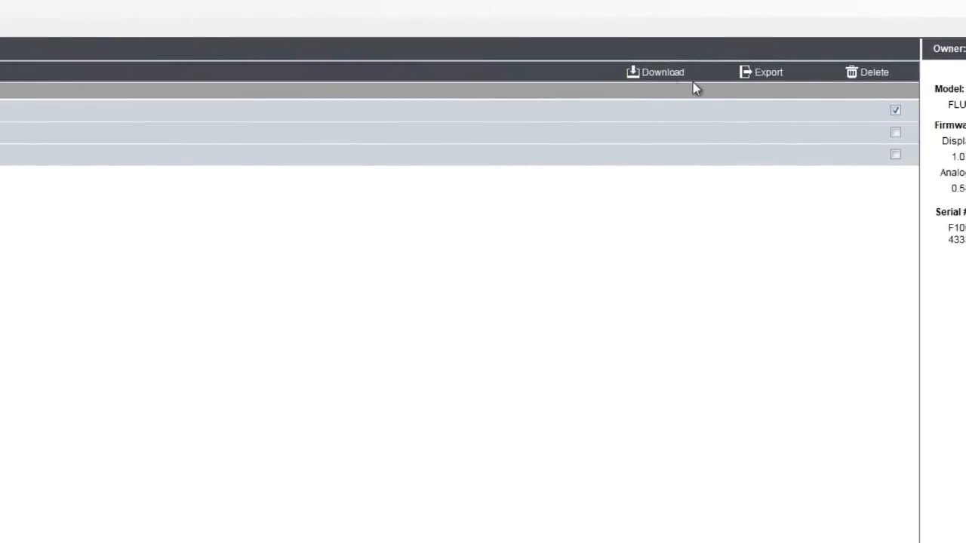
left_click(662, 72)
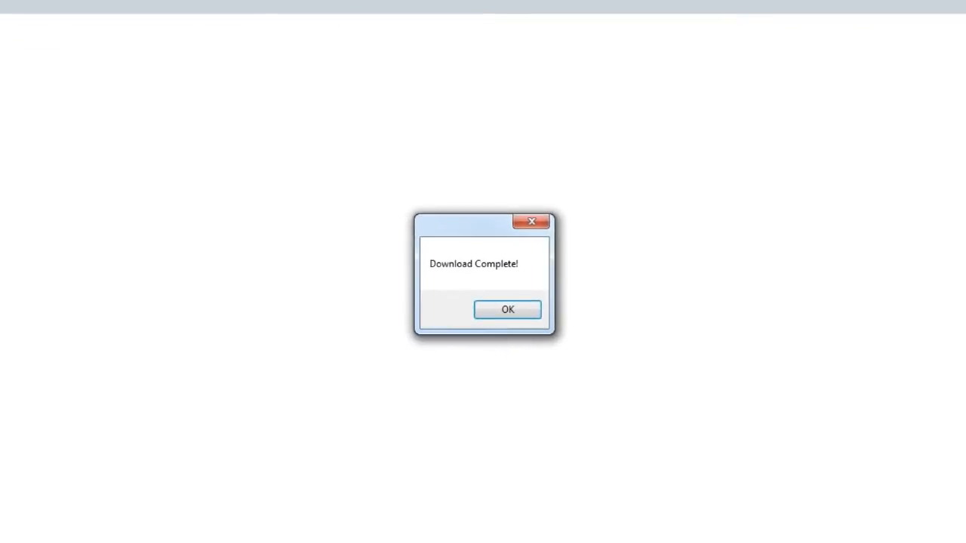
left_click(507, 309)
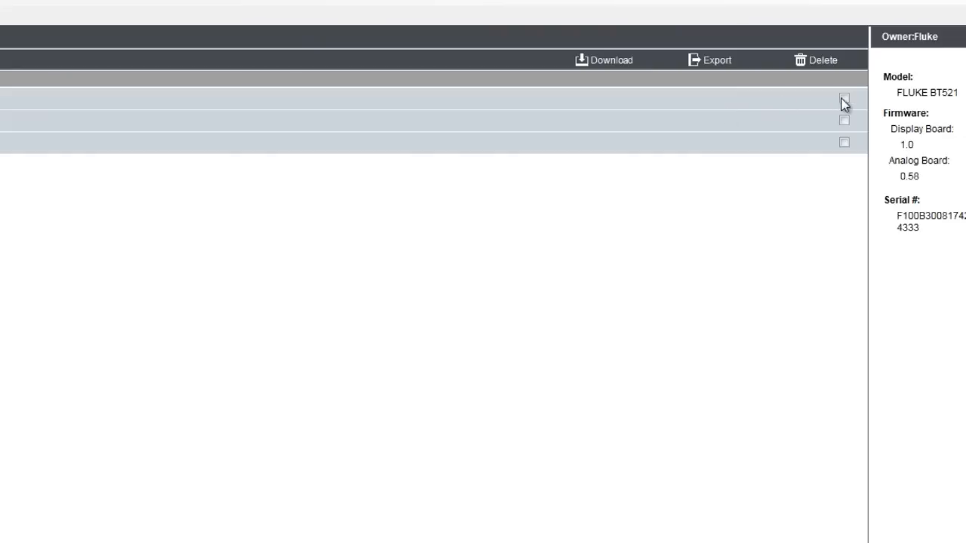
Step: Select the first profile and start its export to a CSV file
left_click(844, 98)
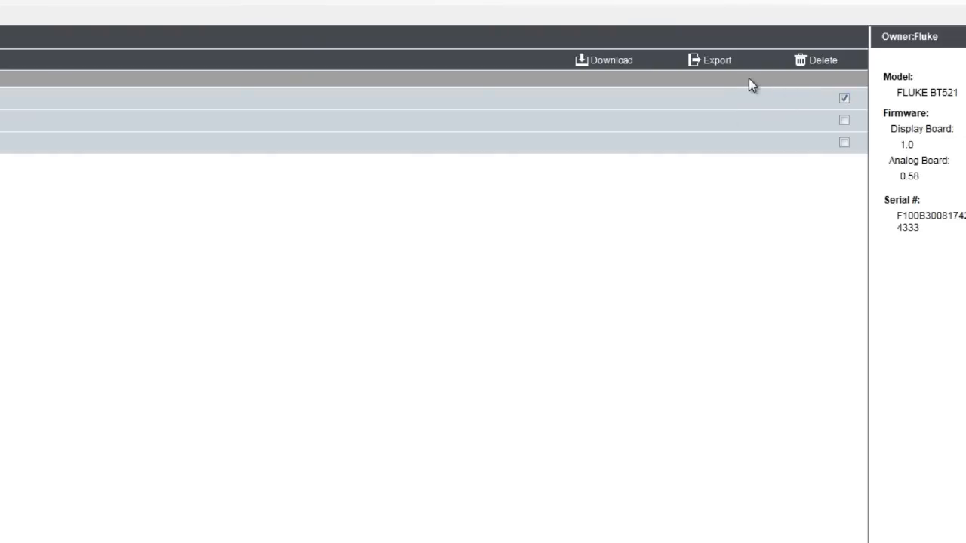
mouse_move(725, 60)
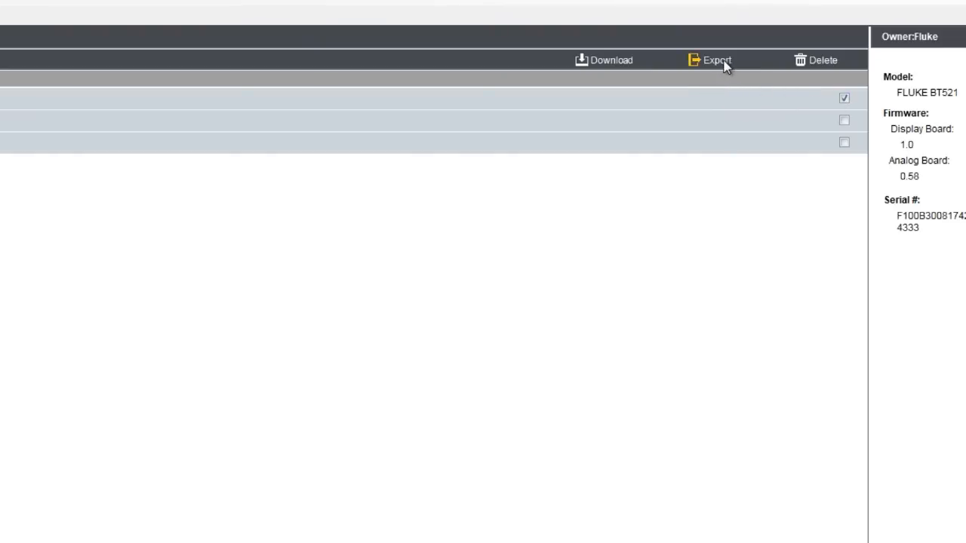
left_click(716, 59)
type("fluk")
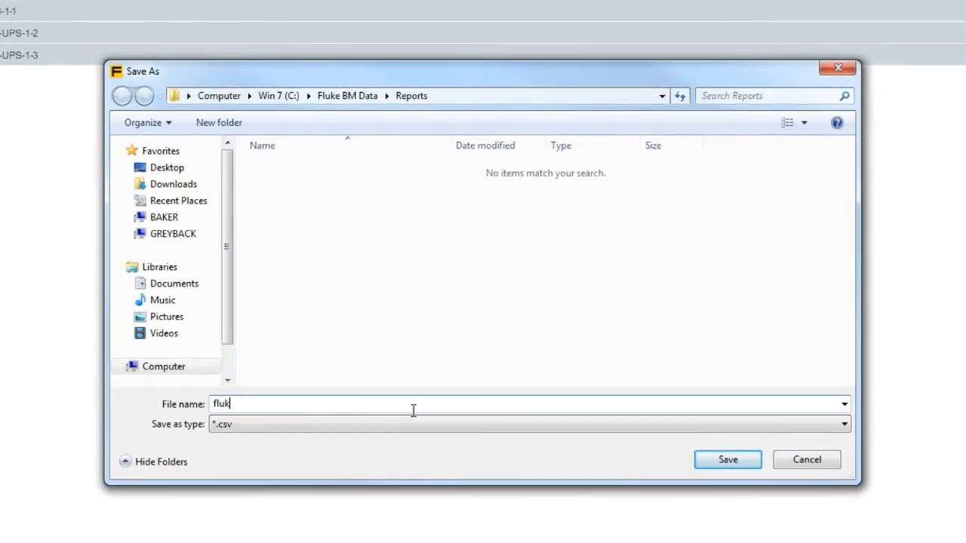
Step: Save the report as fluke-UPS-1-1.csv in the Reports folder
type("e-")
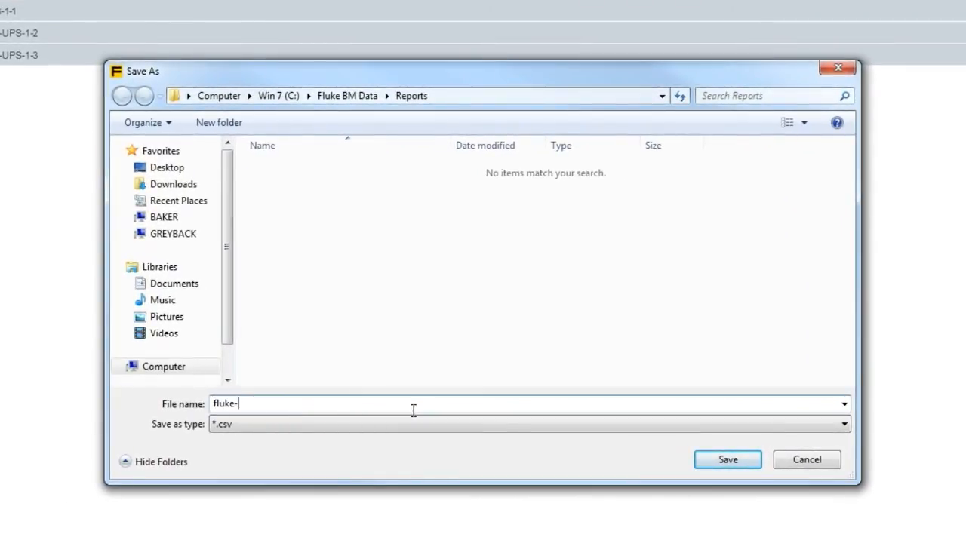
type("UPS")
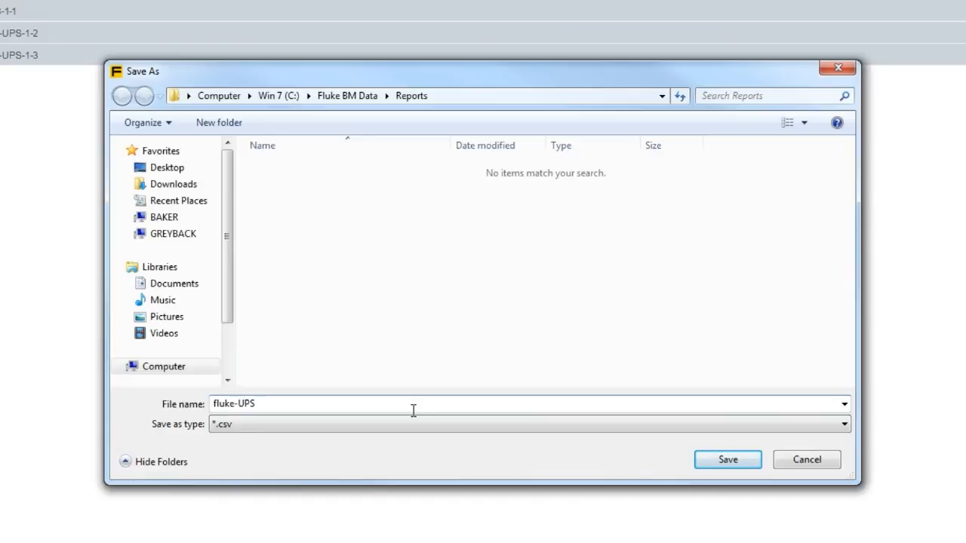
type("-1-1")
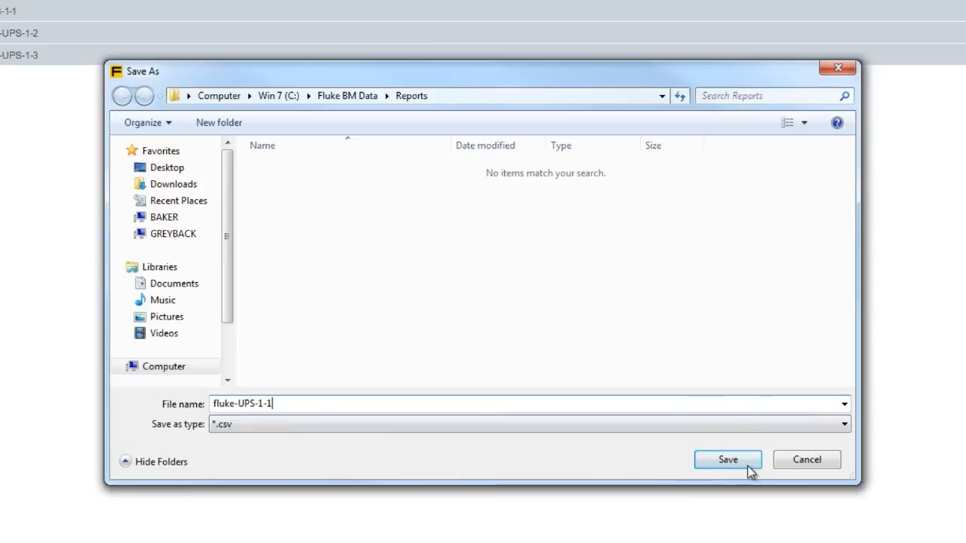
left_click(727, 459)
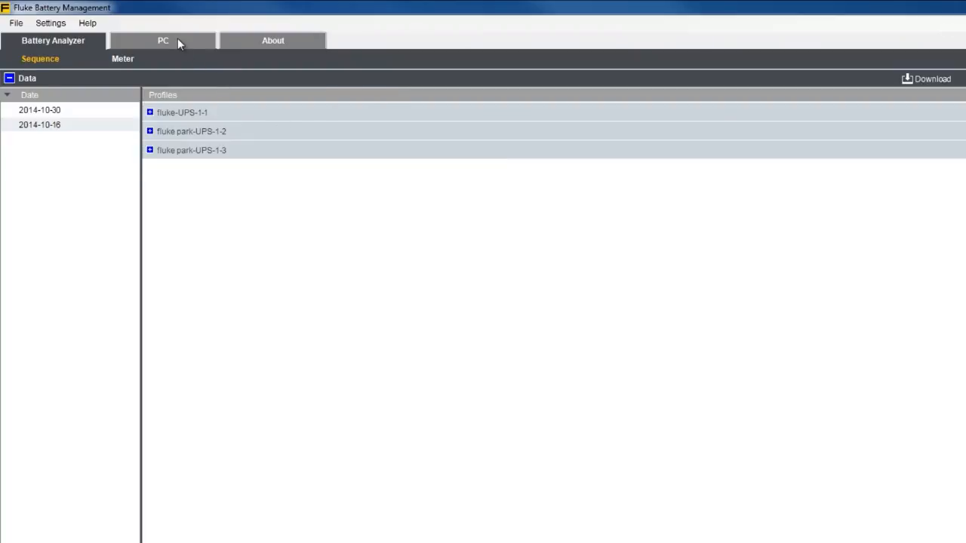
Step: Switch to the PC tab to view stored sites like FlukePark3
left_click(163, 40)
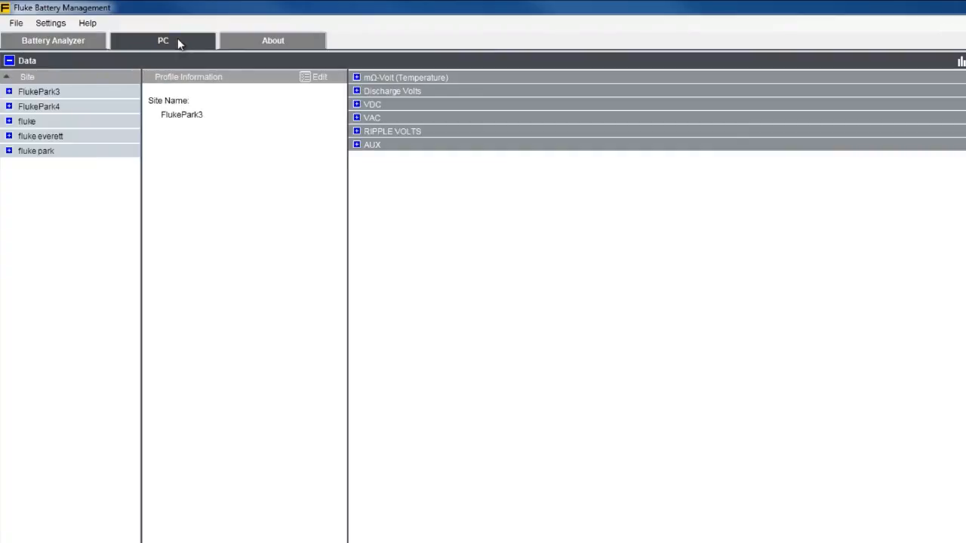